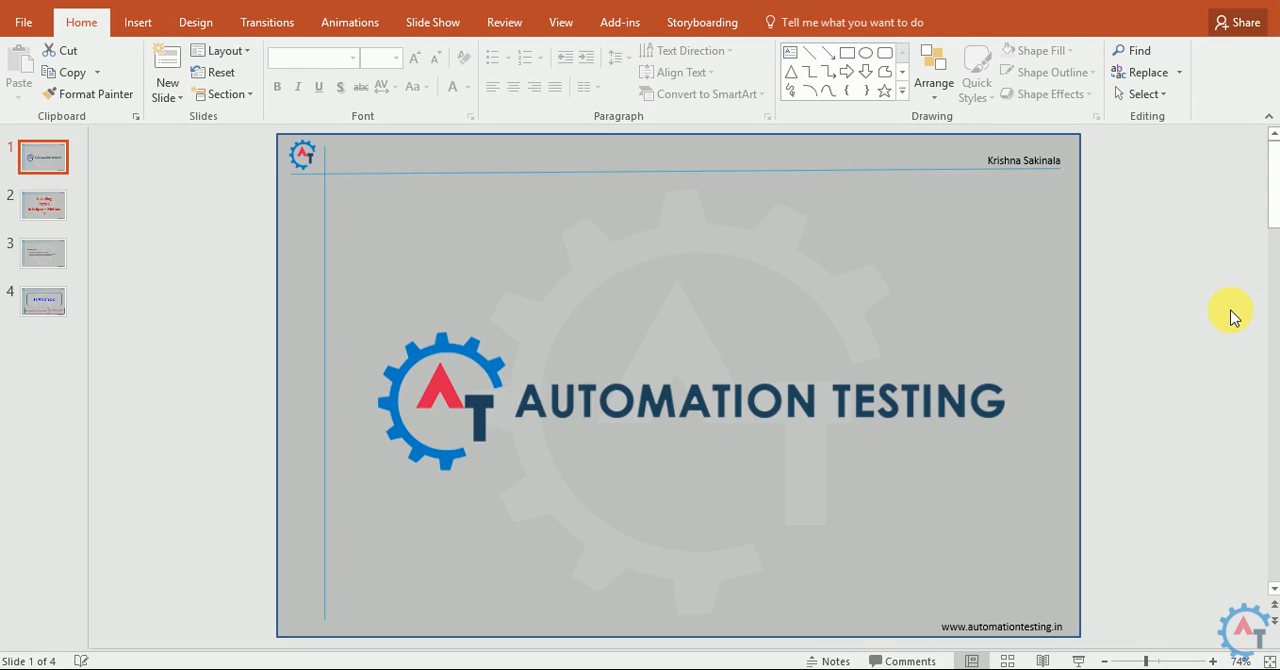
- Step through the title slide to slide 3, Pre-Requisites, listing Java and Eclipse requirements
click(42, 204)
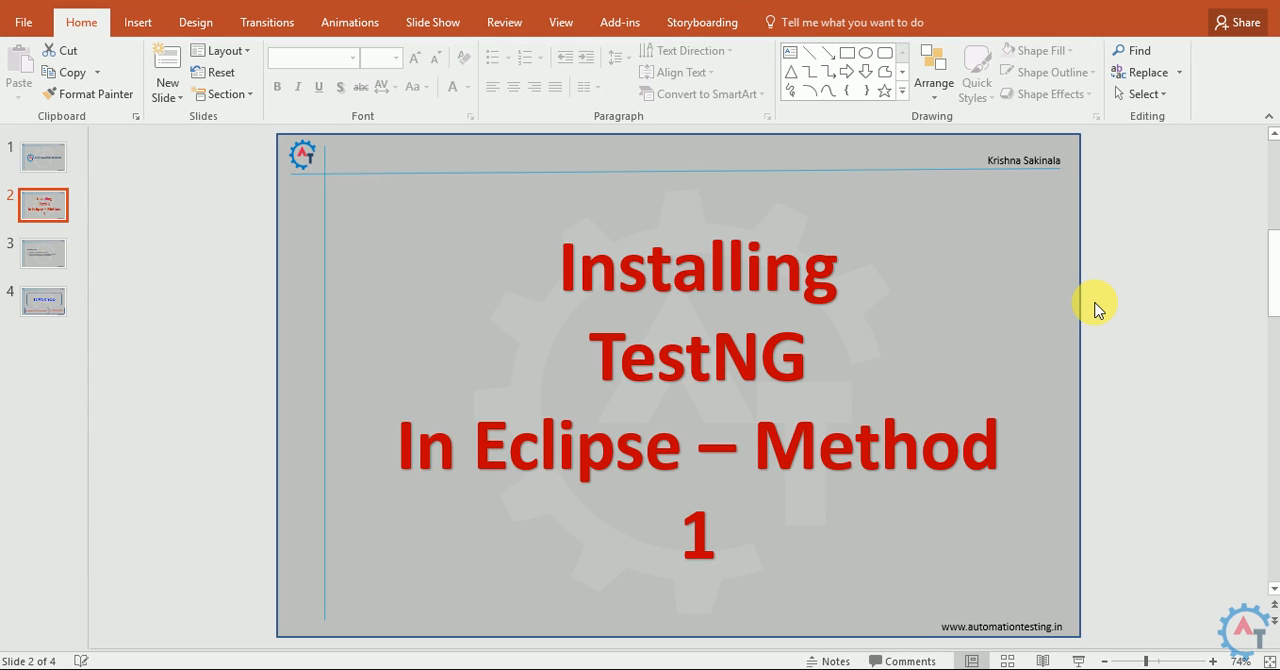
mouse_move(1095, 305)
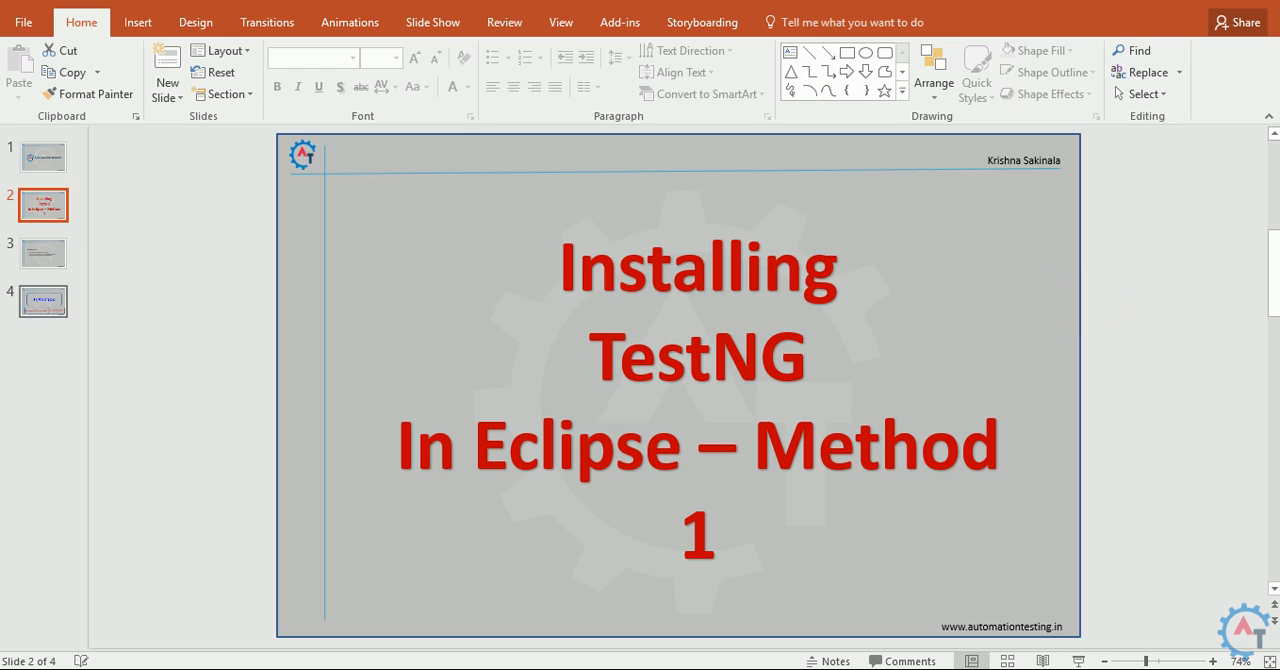
click(42, 252)
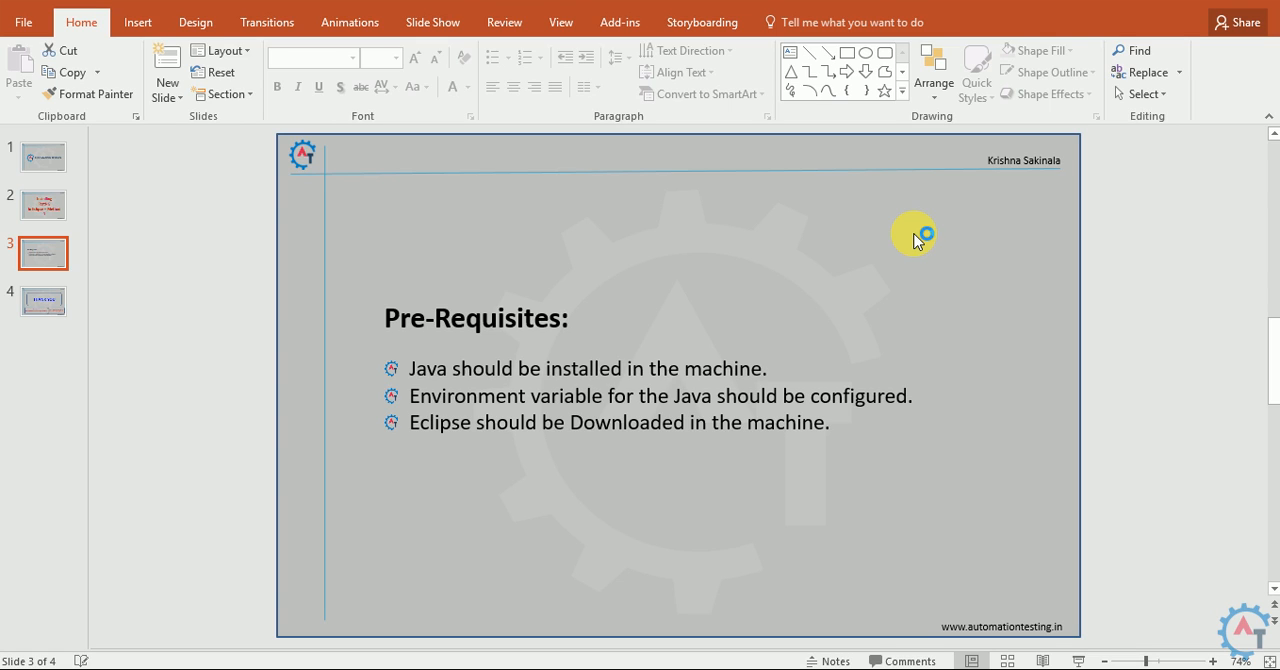
mouse_move(915, 237)
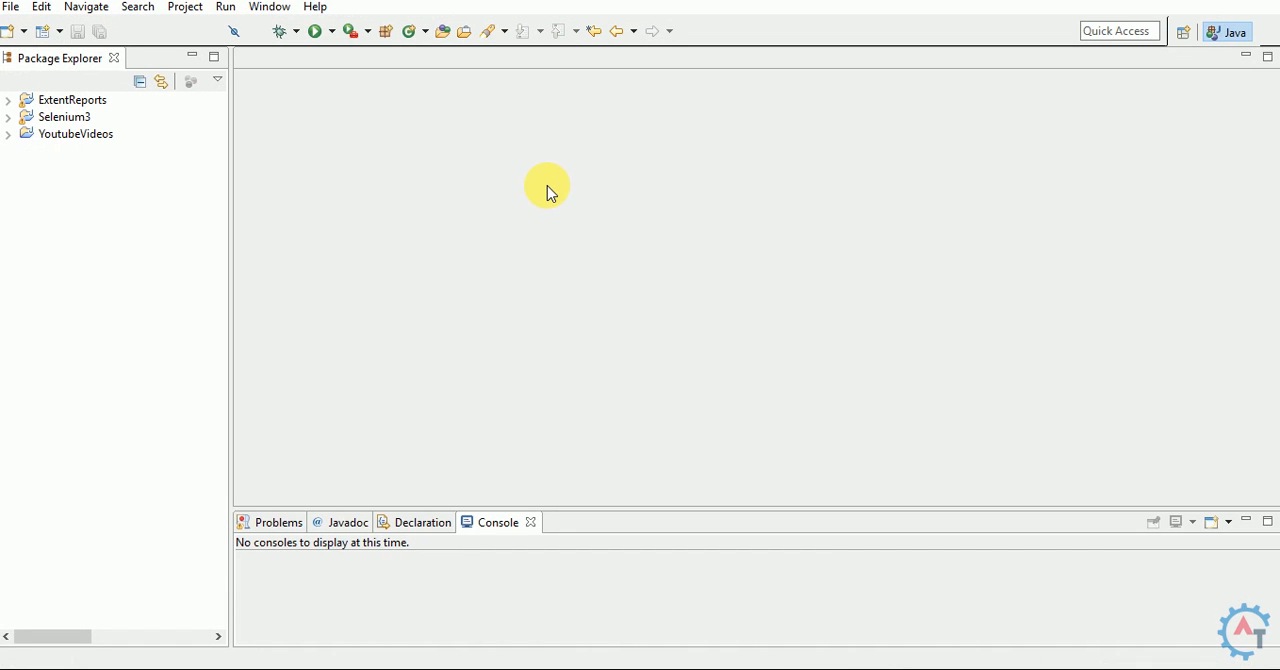
mouse_move(315, 12)
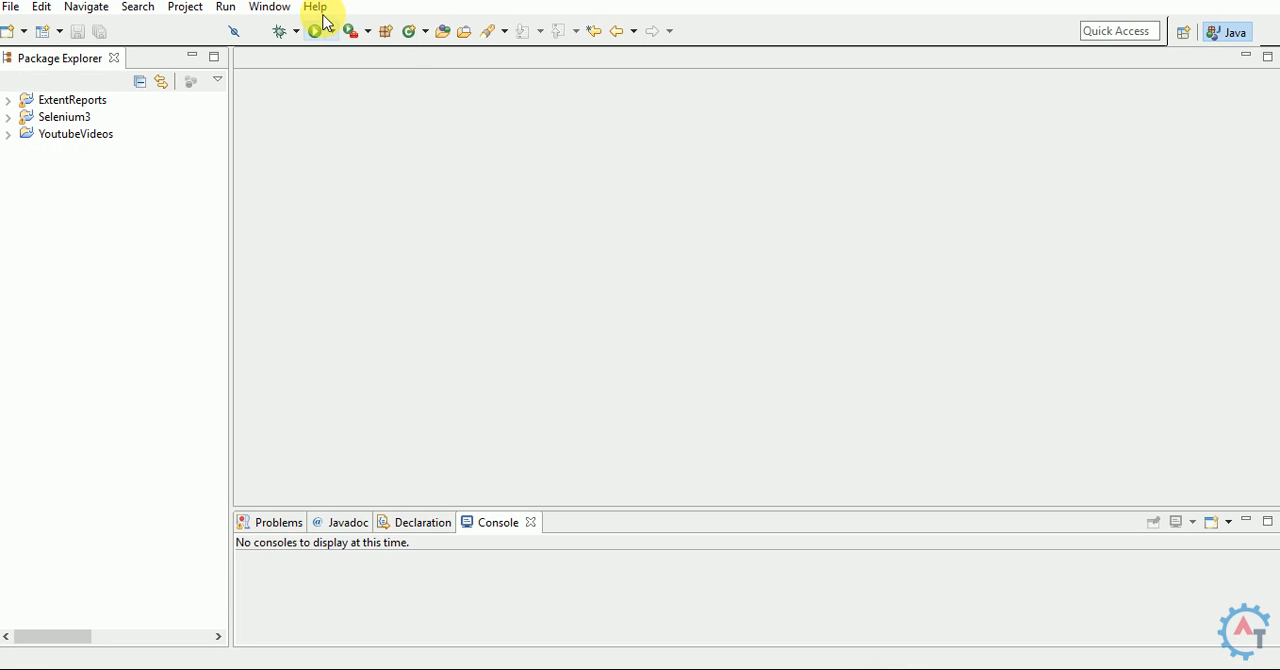
- Open Help > Install New Software to bring up the Available Software dialog
click(315, 7)
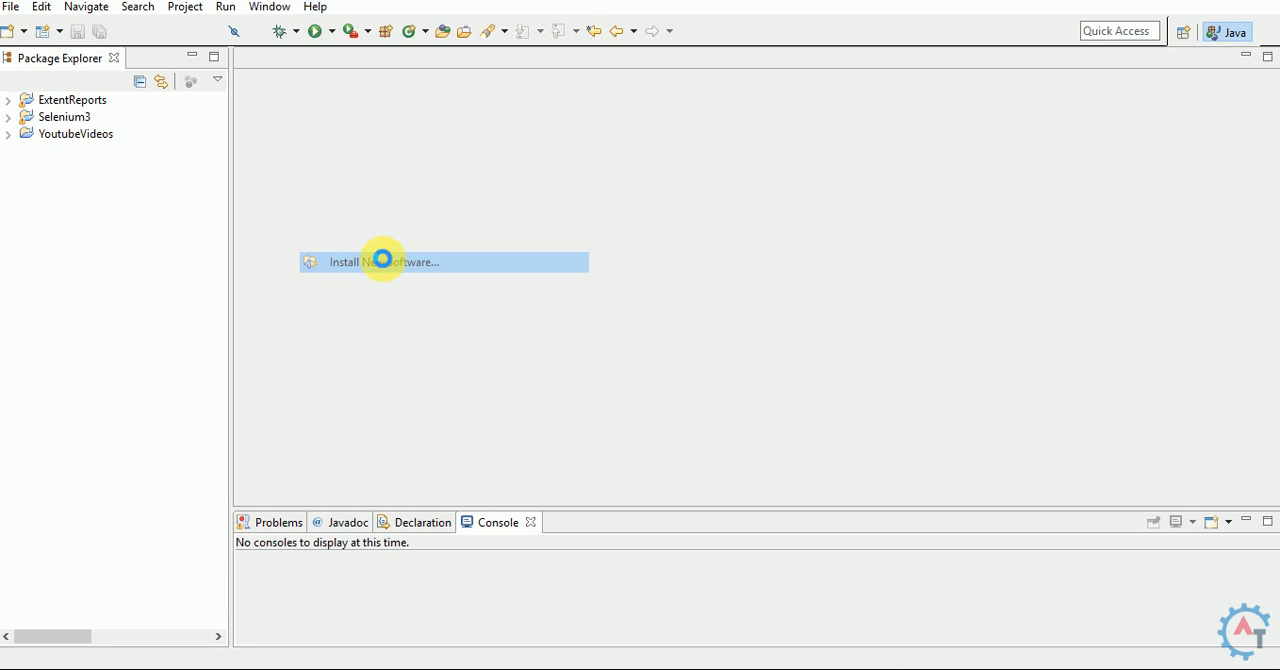
click(385, 261)
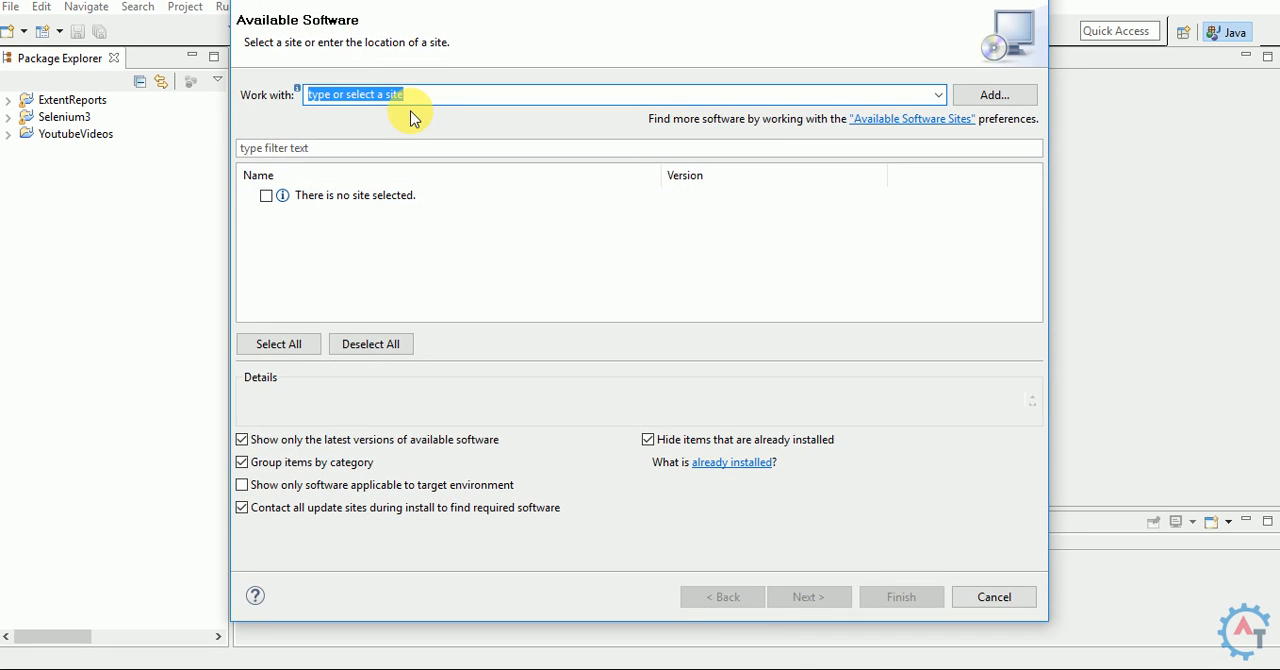
mouse_move(467, 46)
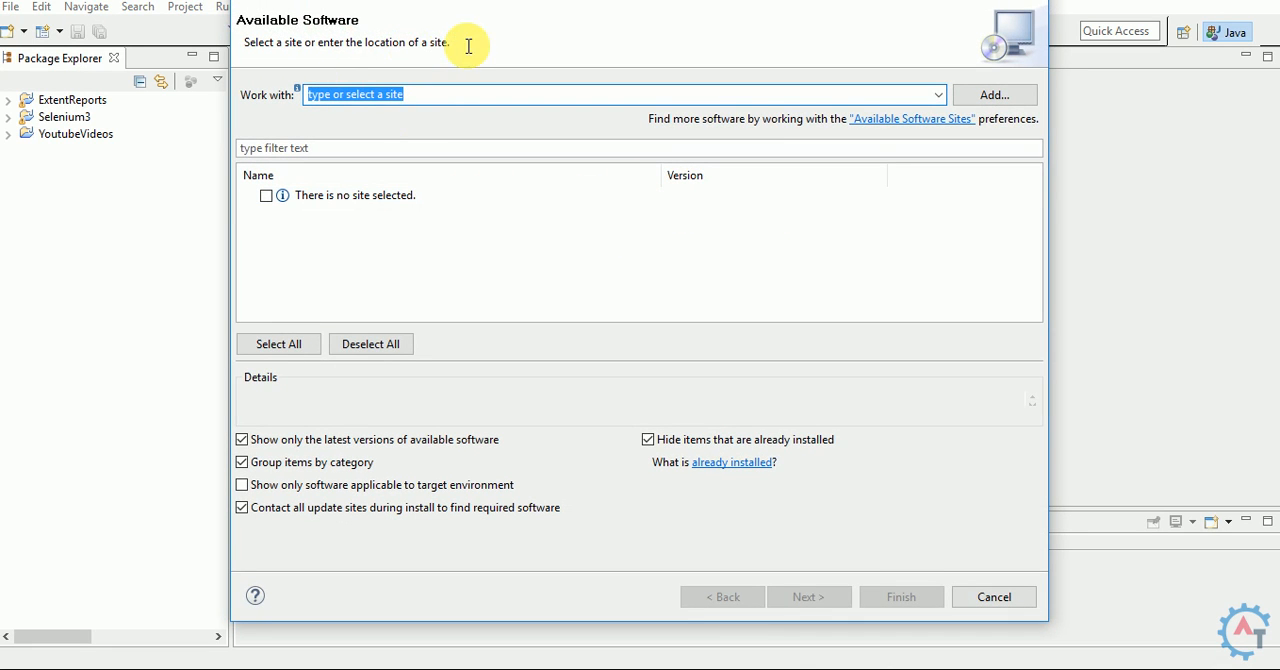
mouse_move(467, 45)
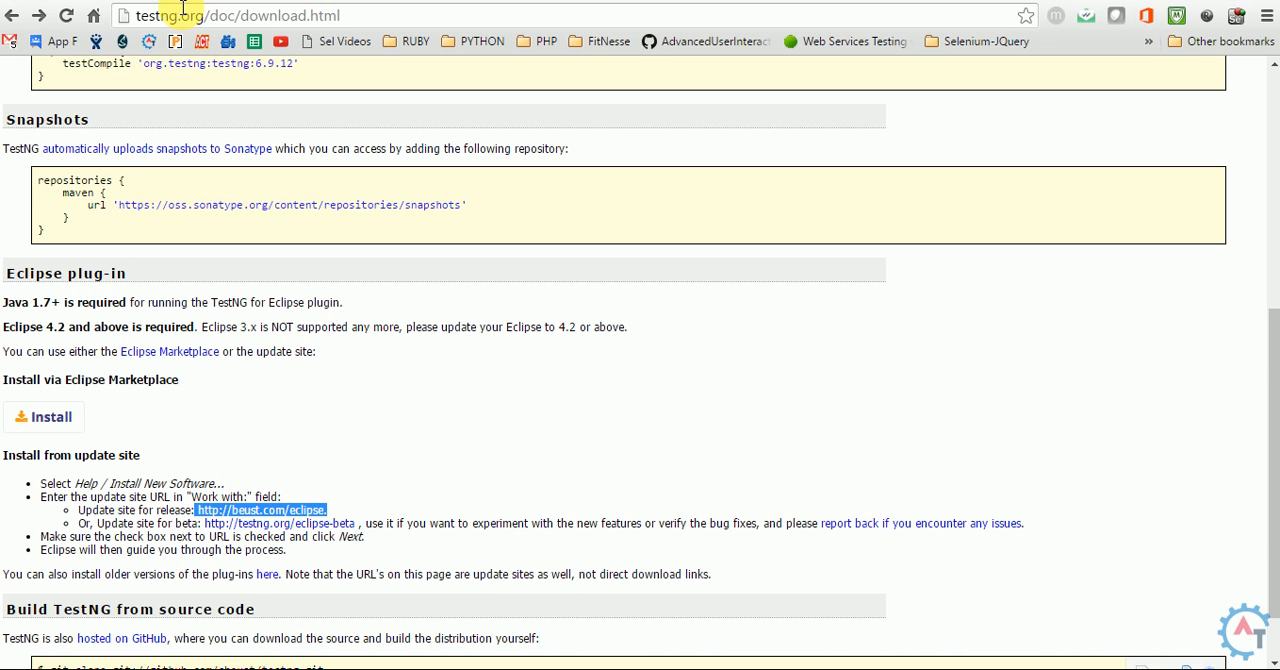
mouse_move(350, 195)
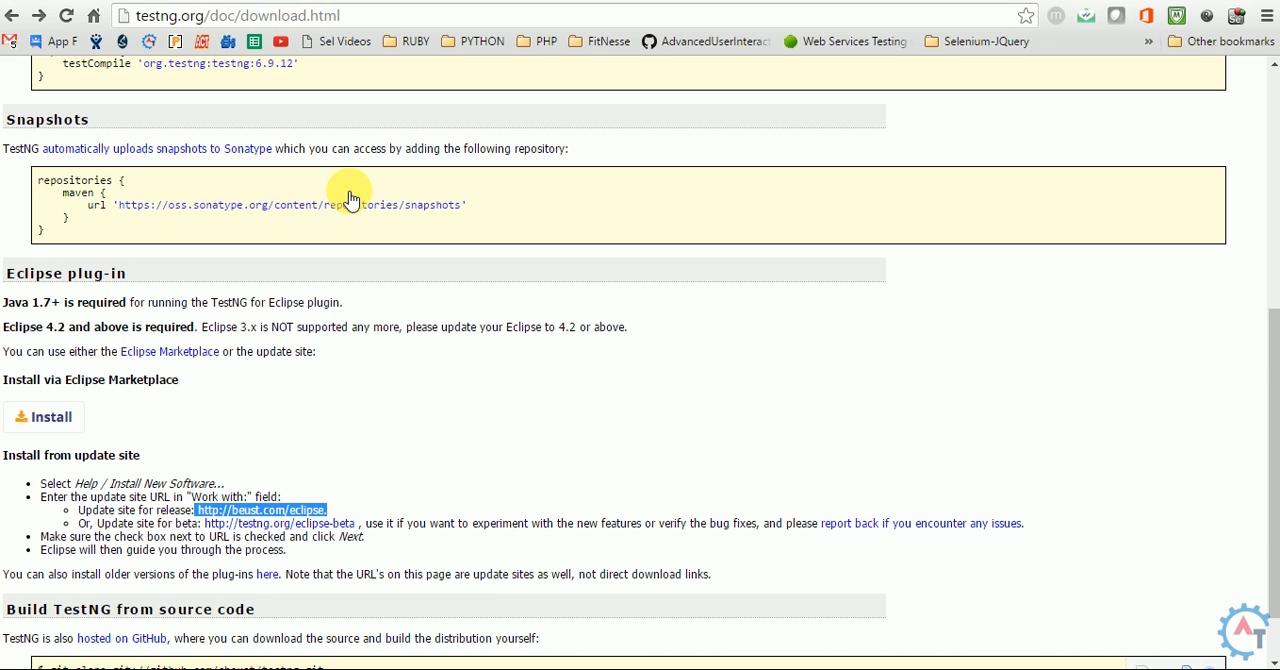
mouse_move(275, 525)
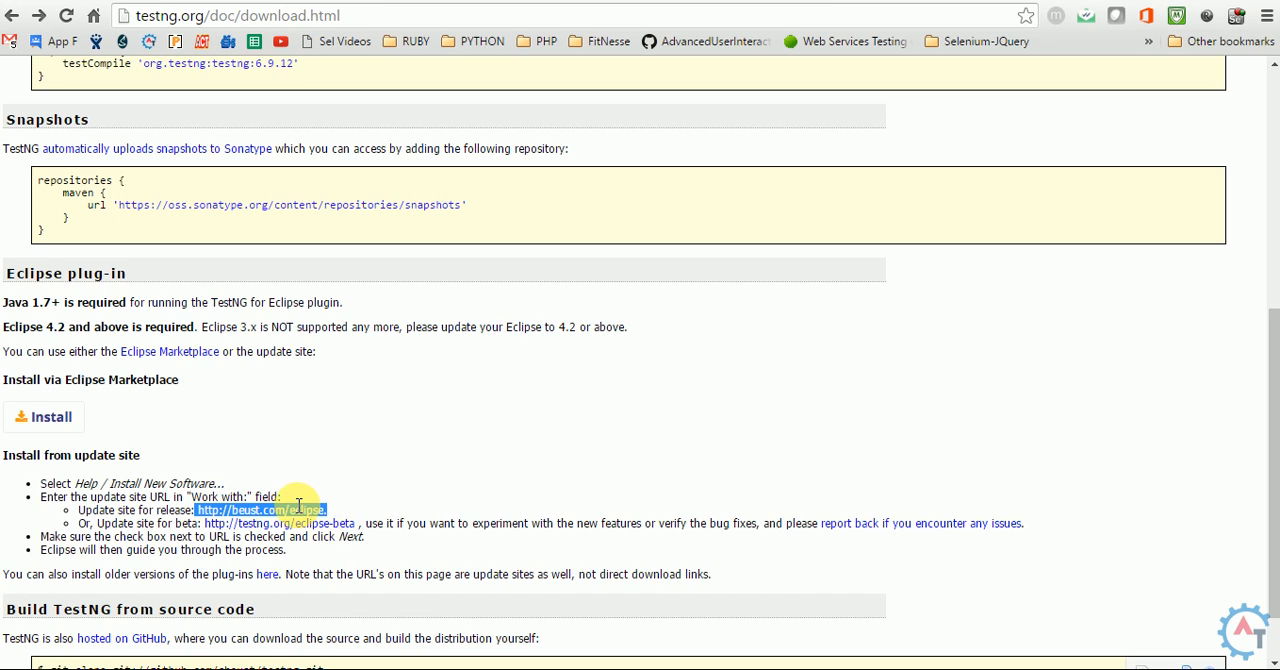
mouse_move(360, 492)
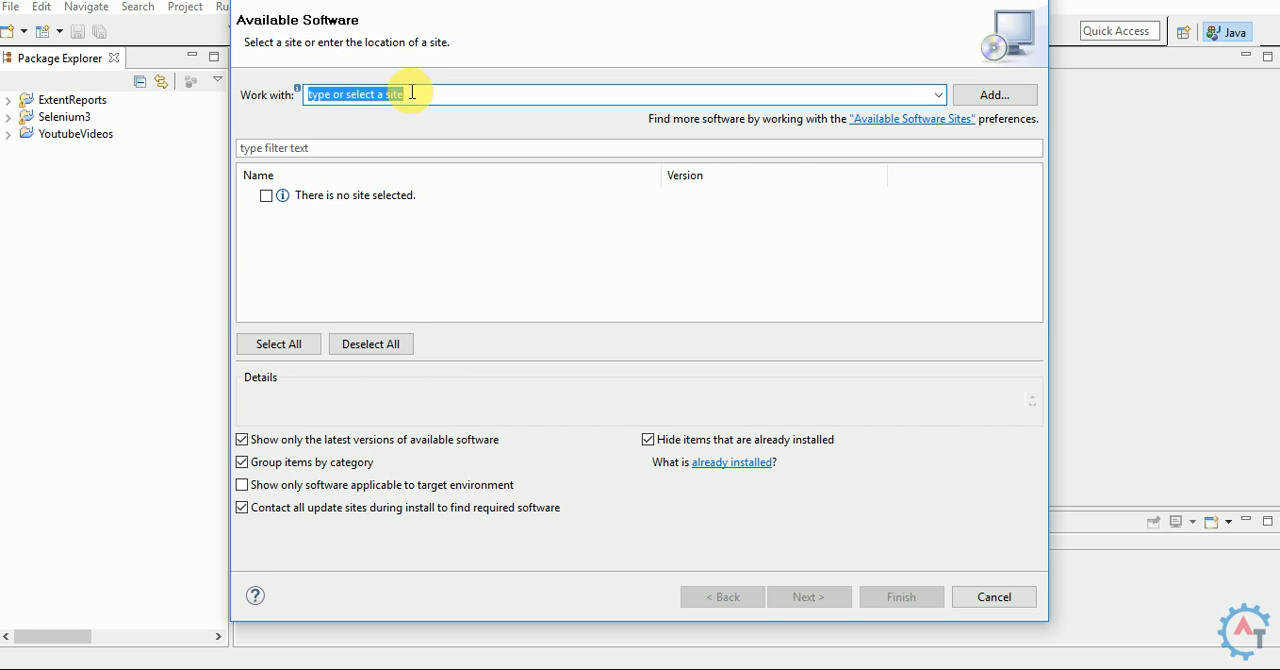
text(http://beust.com/eclipse)
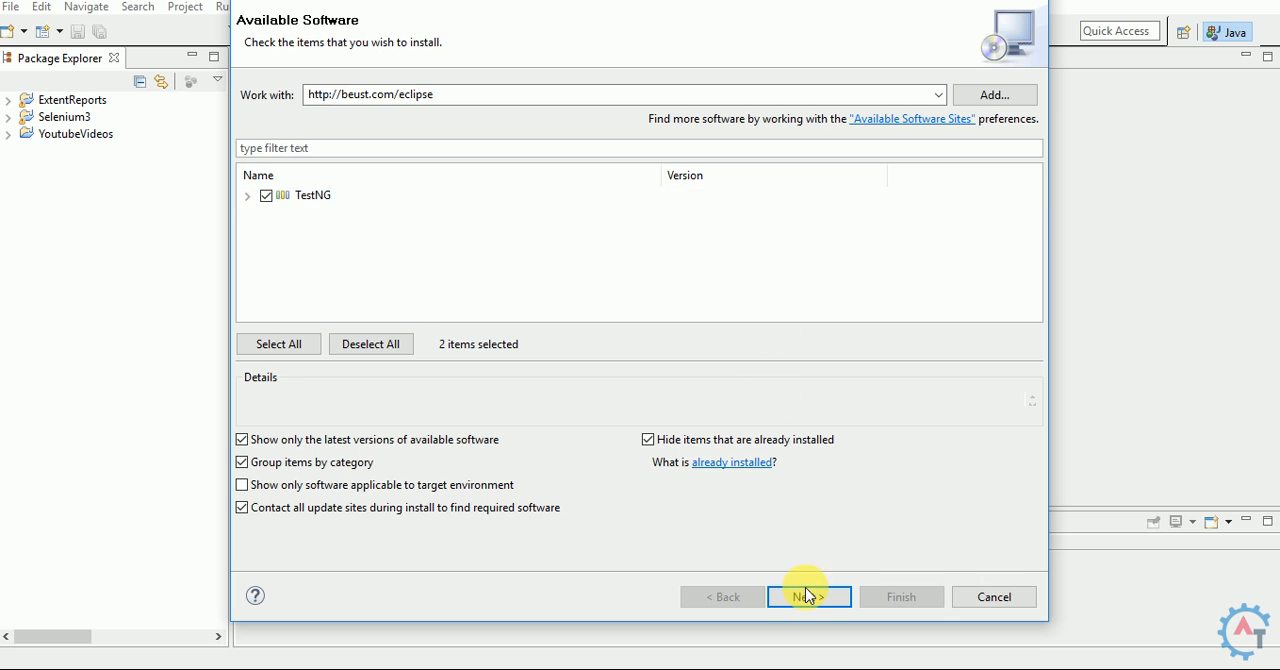
click(809, 596)
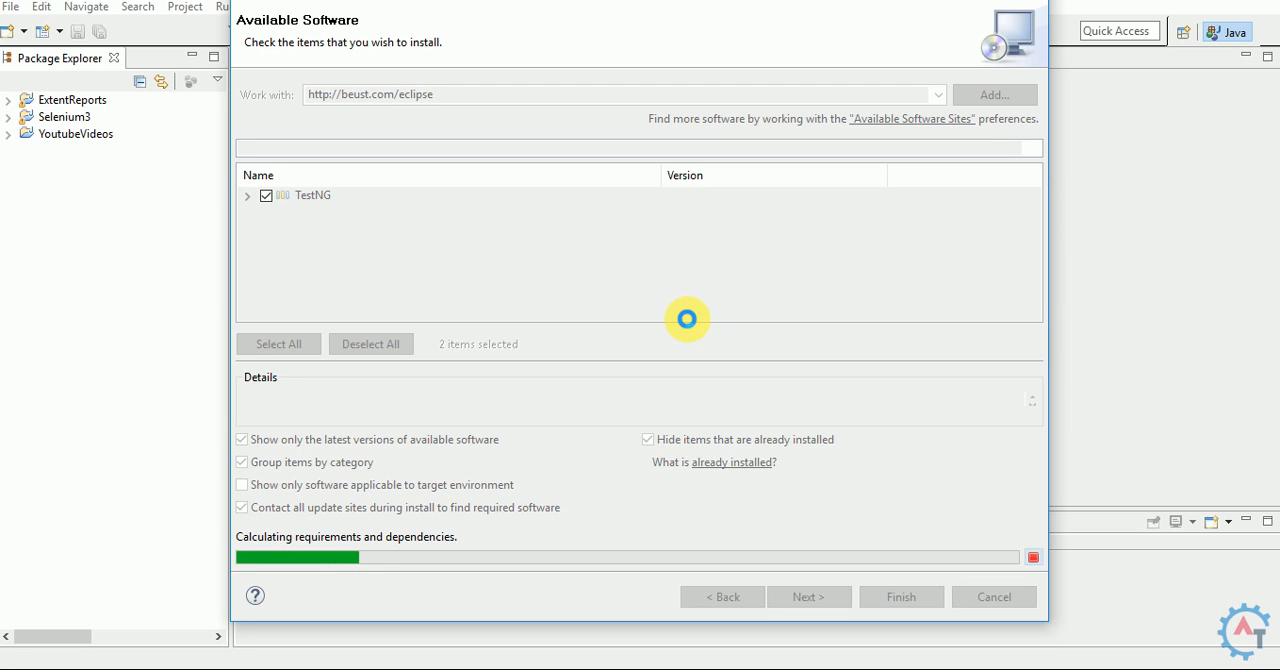
click(808, 597)
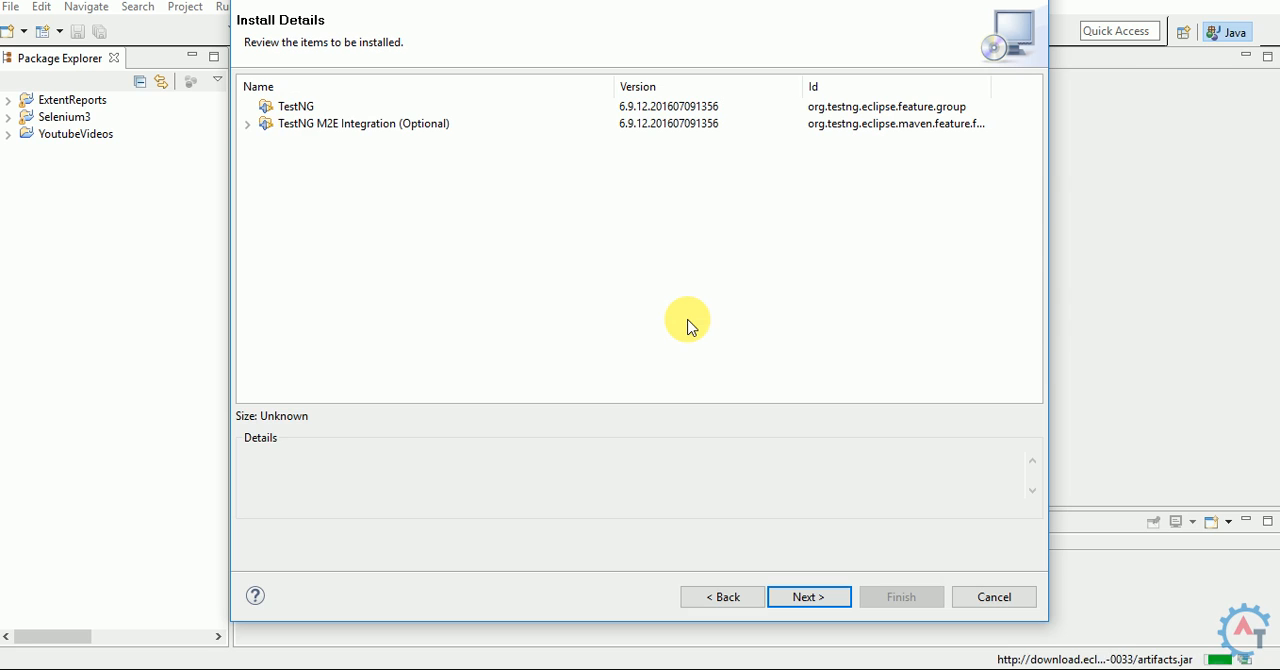
mouse_move(504, 217)
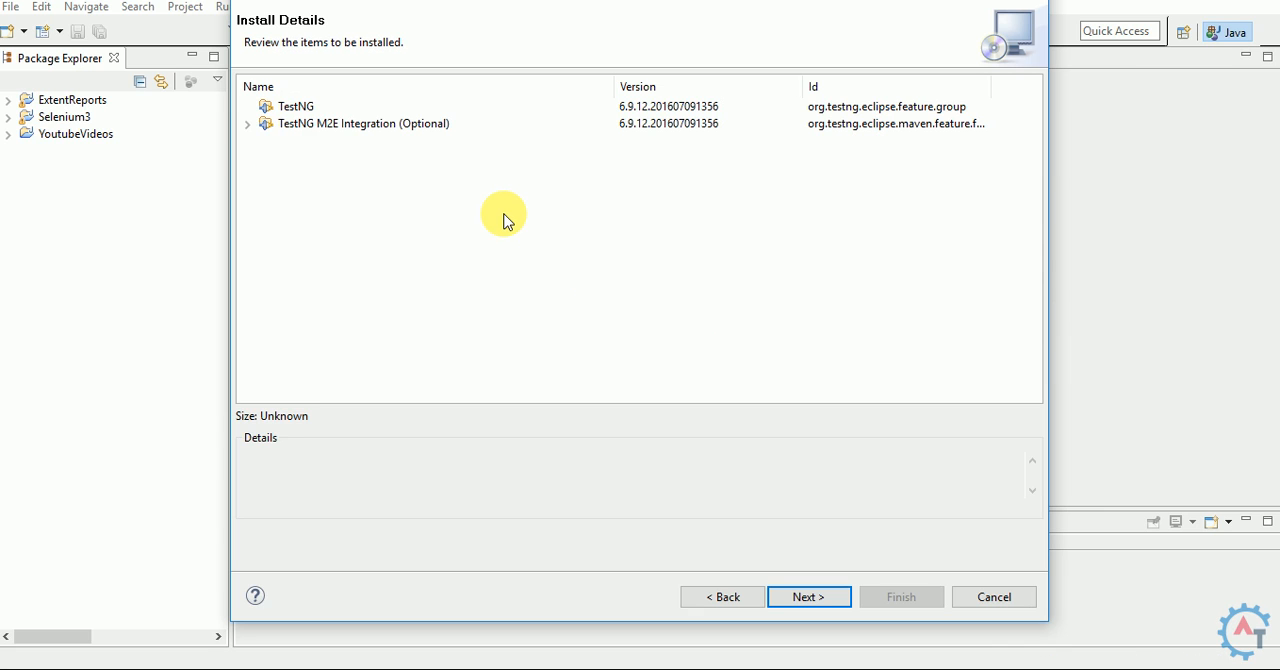
- Inspect the TestNG item in Install Details and continue to Review Licenses
click(295, 106)
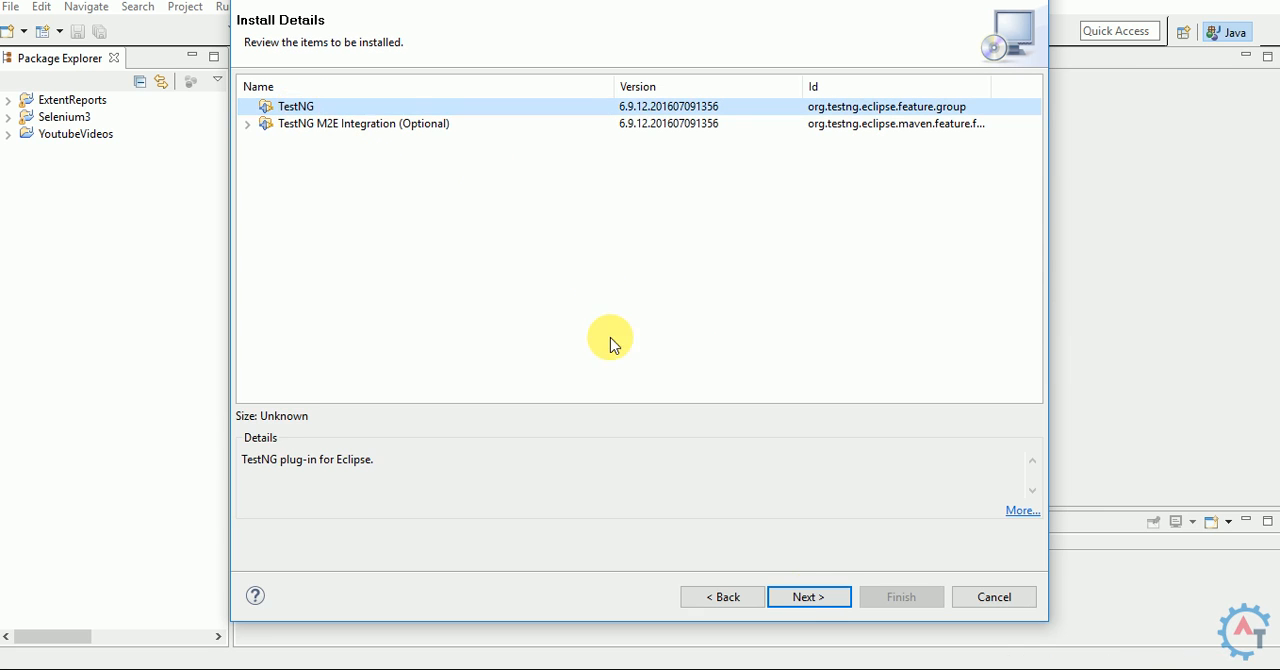
click(808, 596)
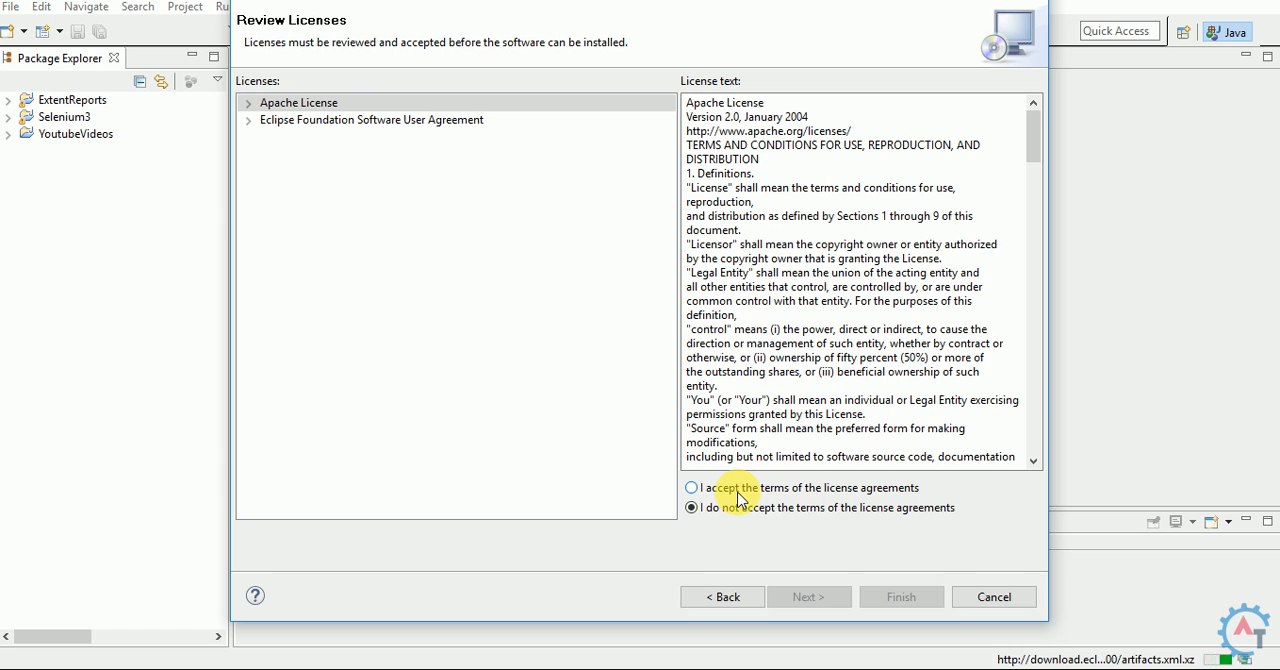
- Accept the license agreement terms and finish to begin installing TestNG
click(690, 487)
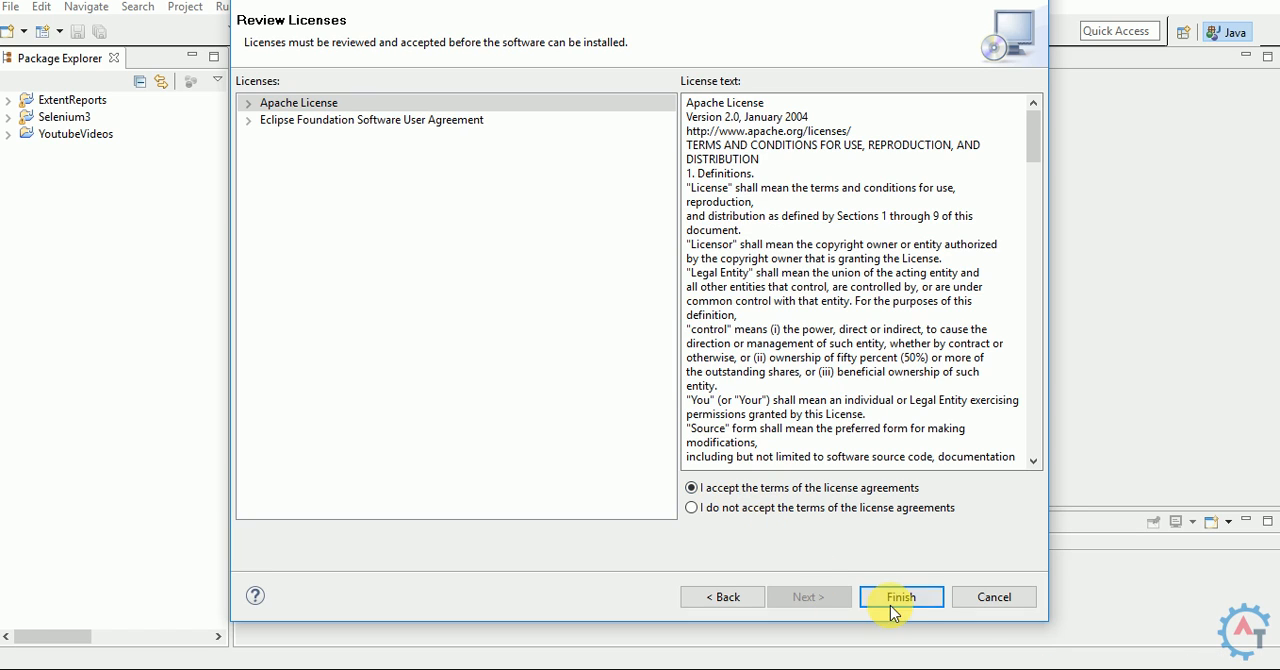
click(899, 597)
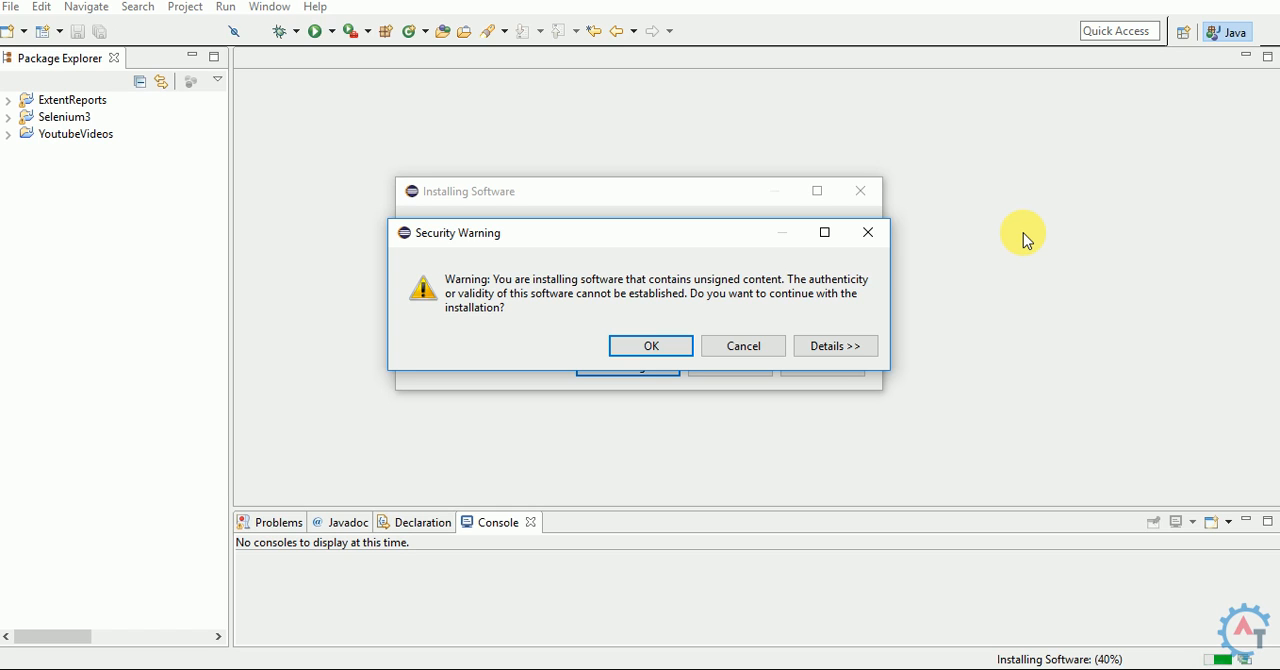
mouse_move(437, 197)
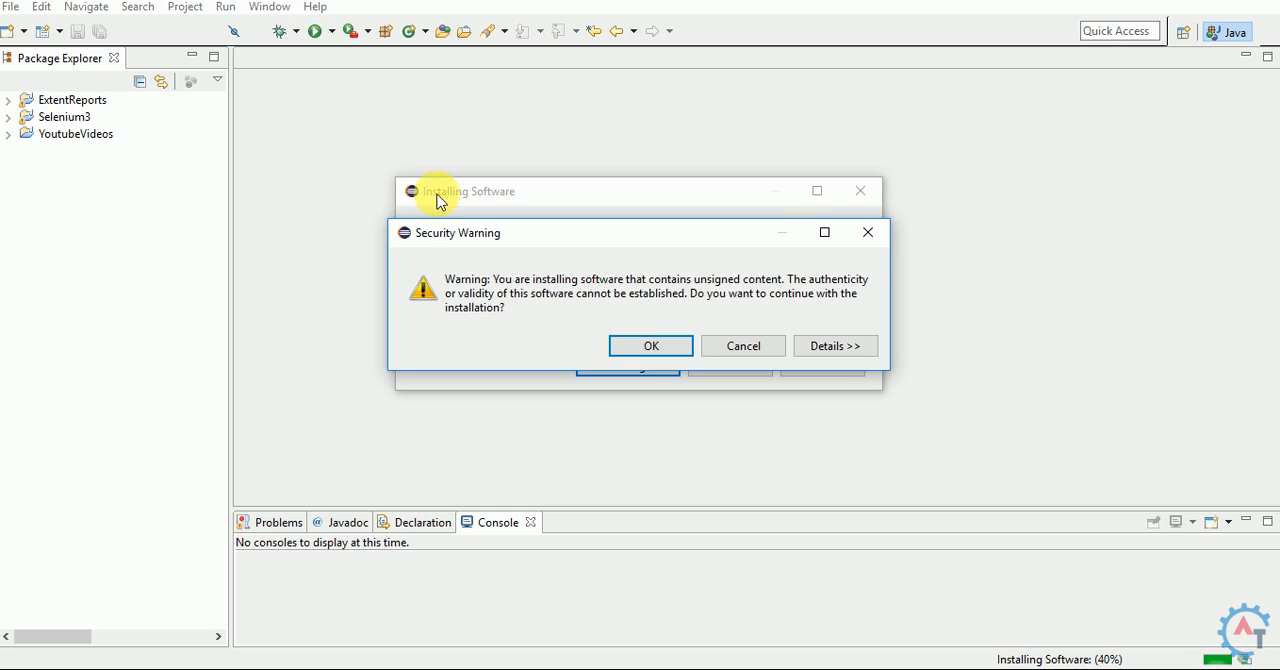
mouse_move(770, 197)
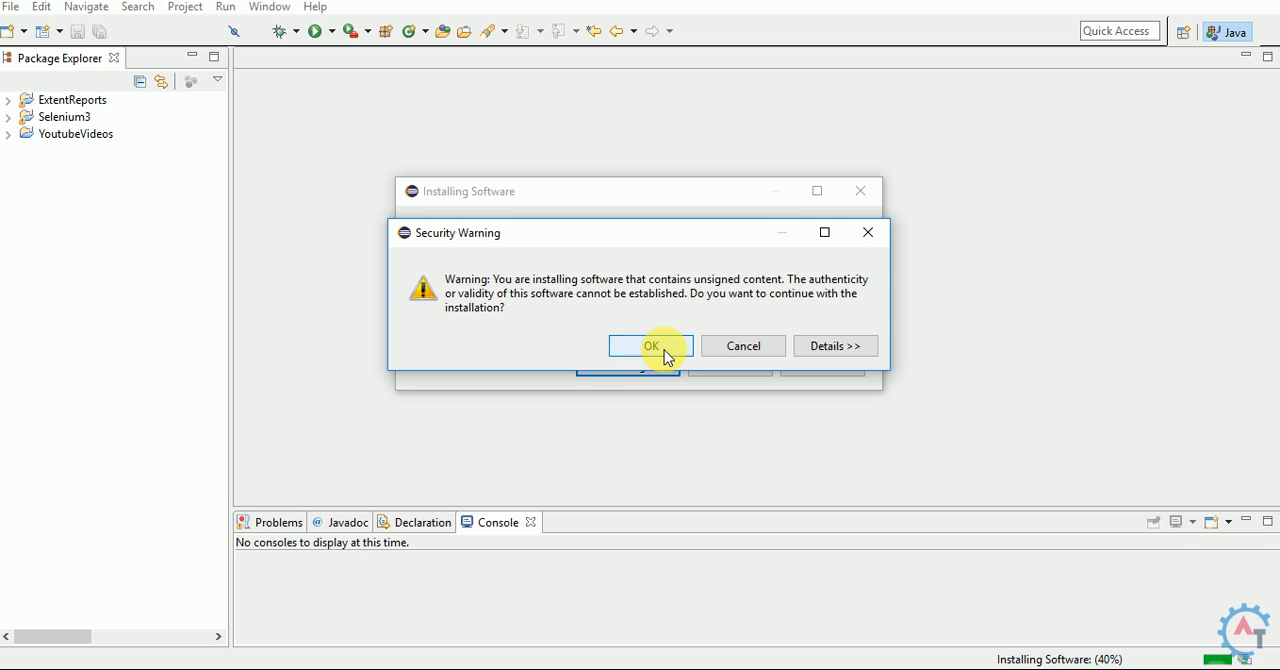
- Confirm the unsigned-content Security Warning with OK so installation continues
click(650, 345)
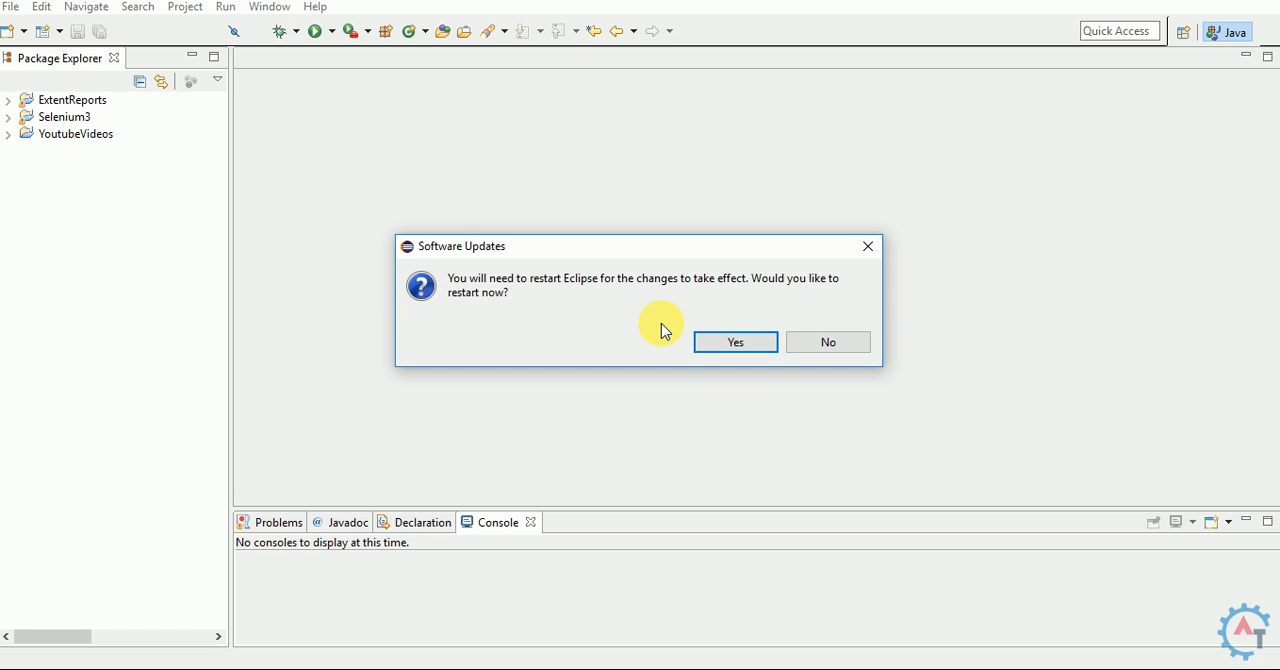
- Answer Yes to the Software Updates prompt to restart Eclipse
click(735, 341)
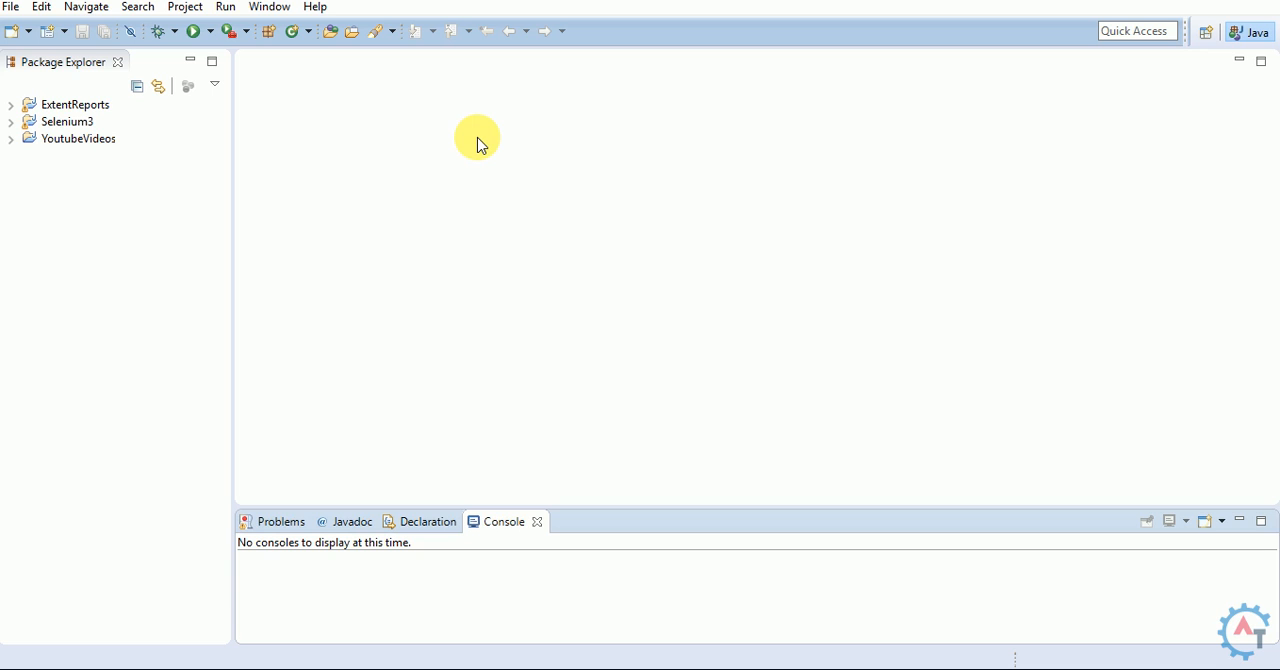
click(268, 7)
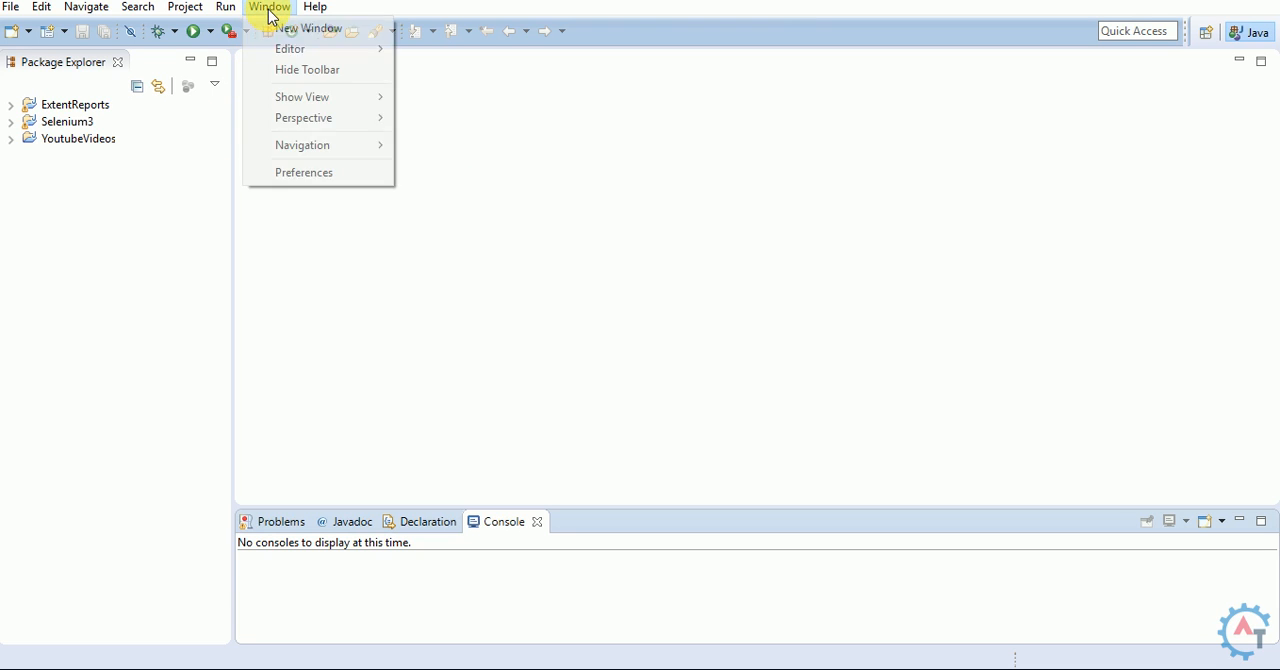
click(304, 172)
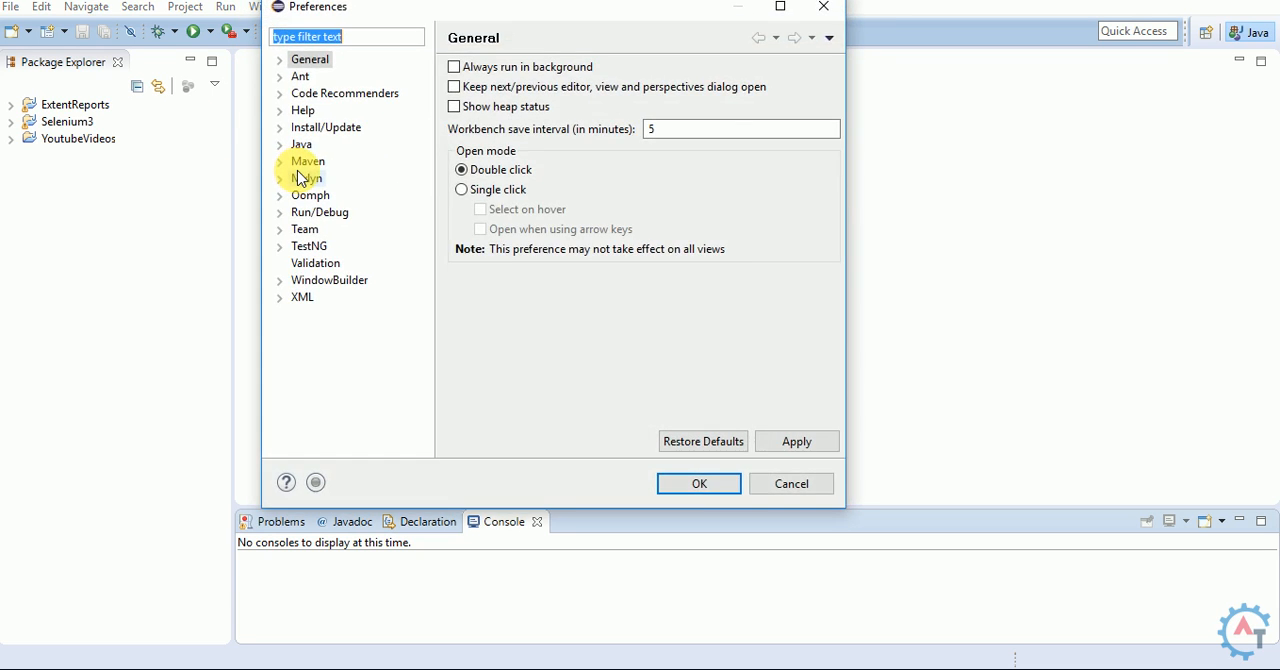
click(309, 246)
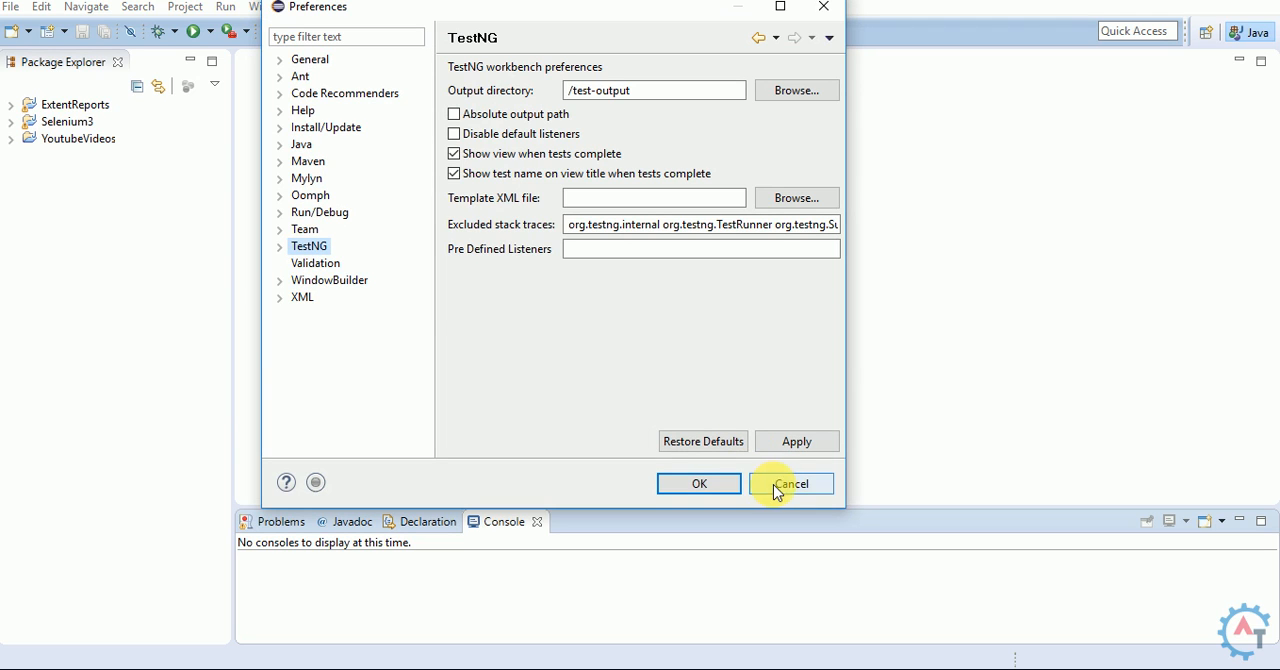
click(791, 483)
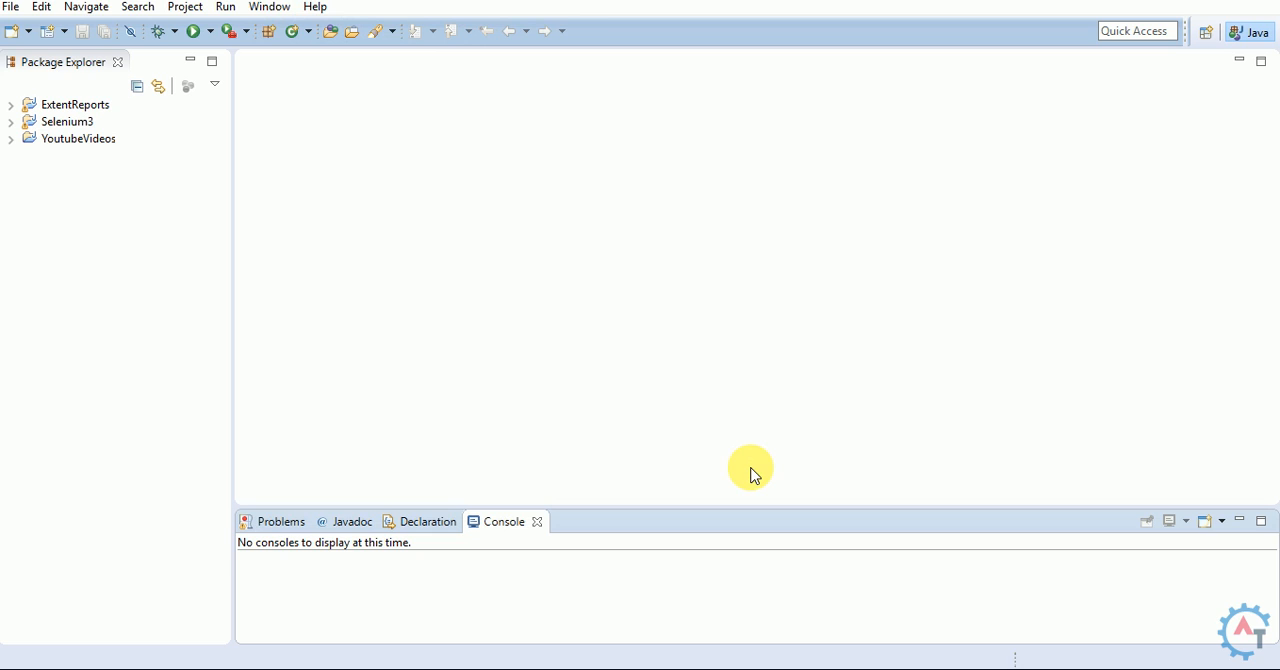
mouse_move(448, 228)
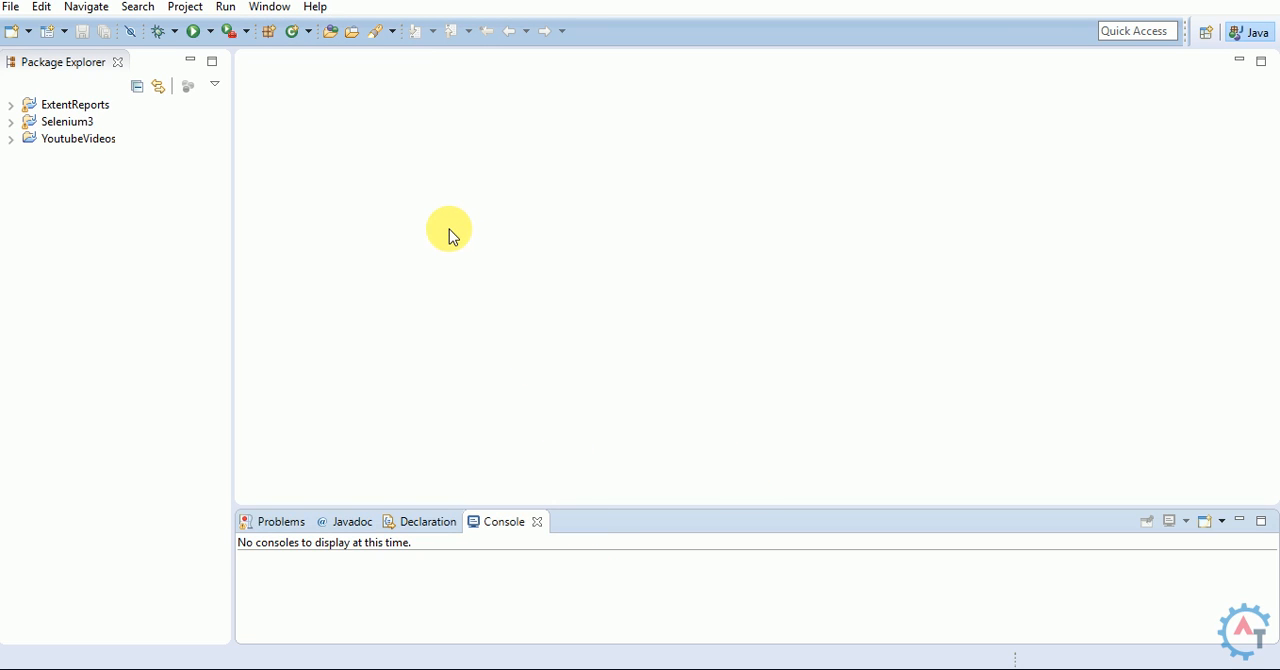
mouse_move(323, 120)
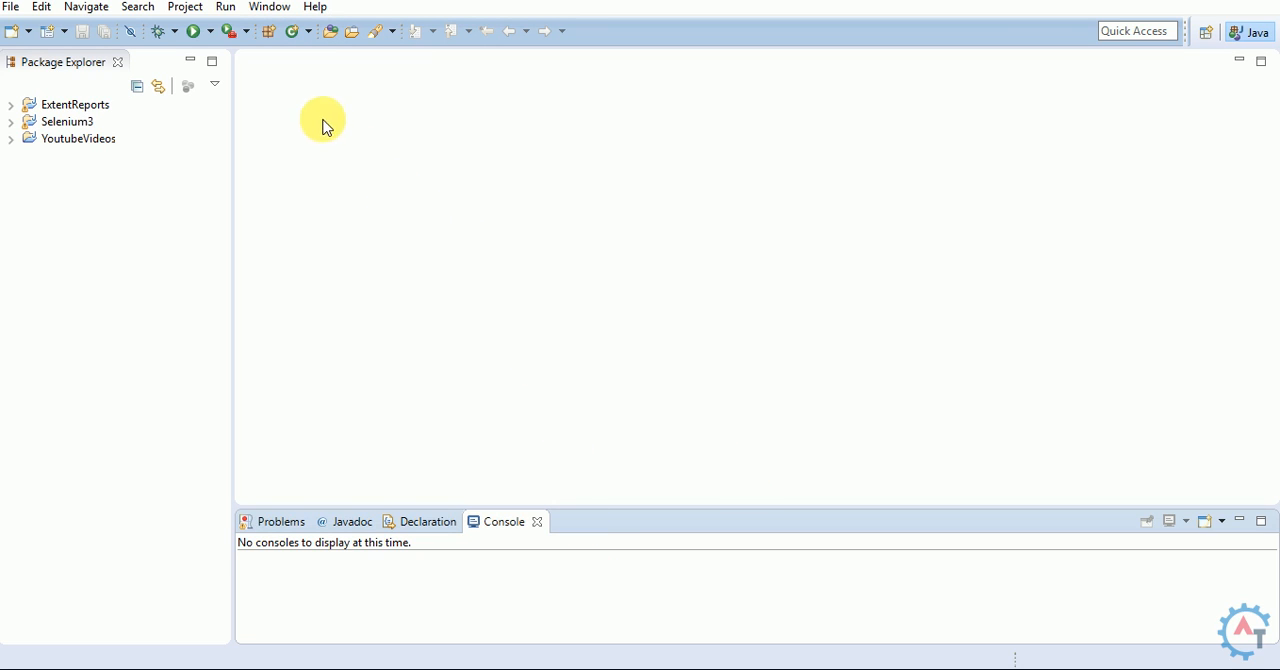
- Open Install New Software and follow the 'already installed' link to view TestNG 6.9.12
click(315, 7)
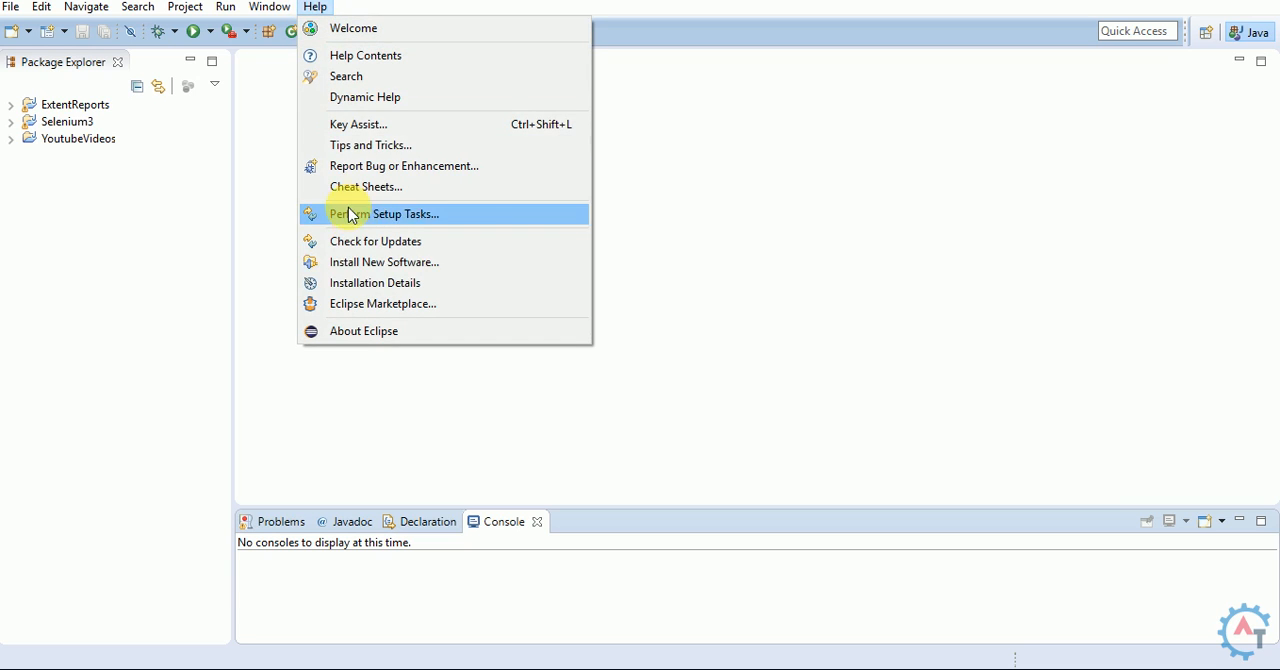
click(384, 214)
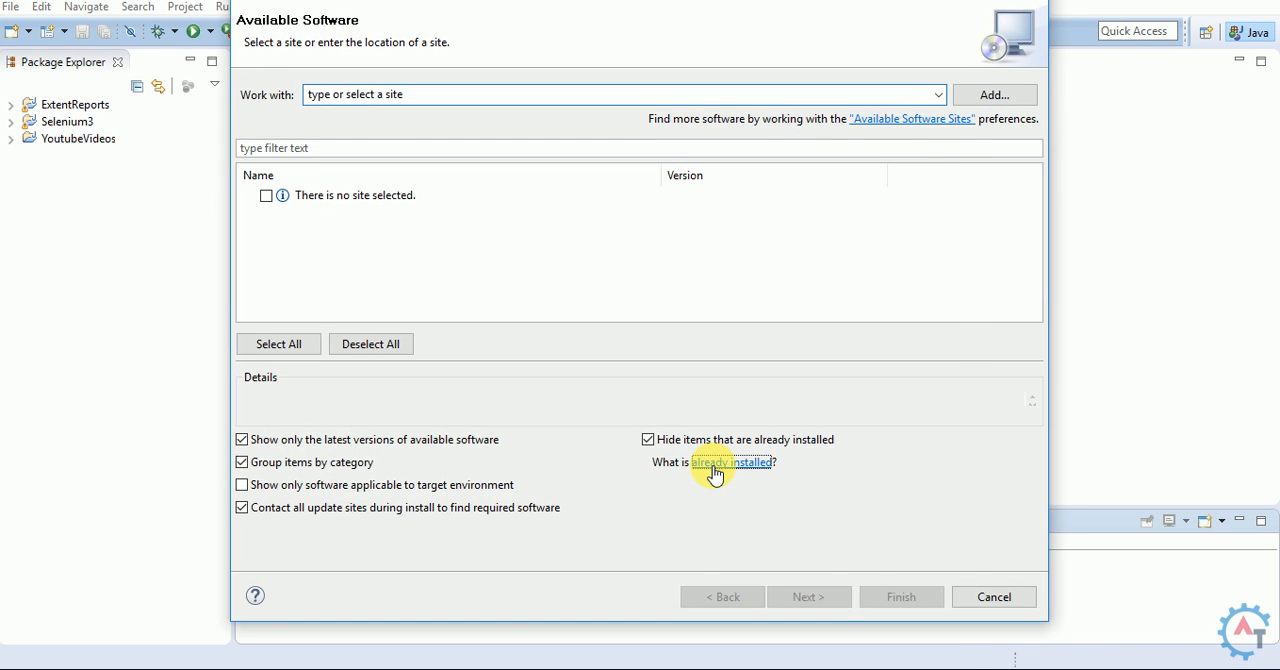
click(728, 462)
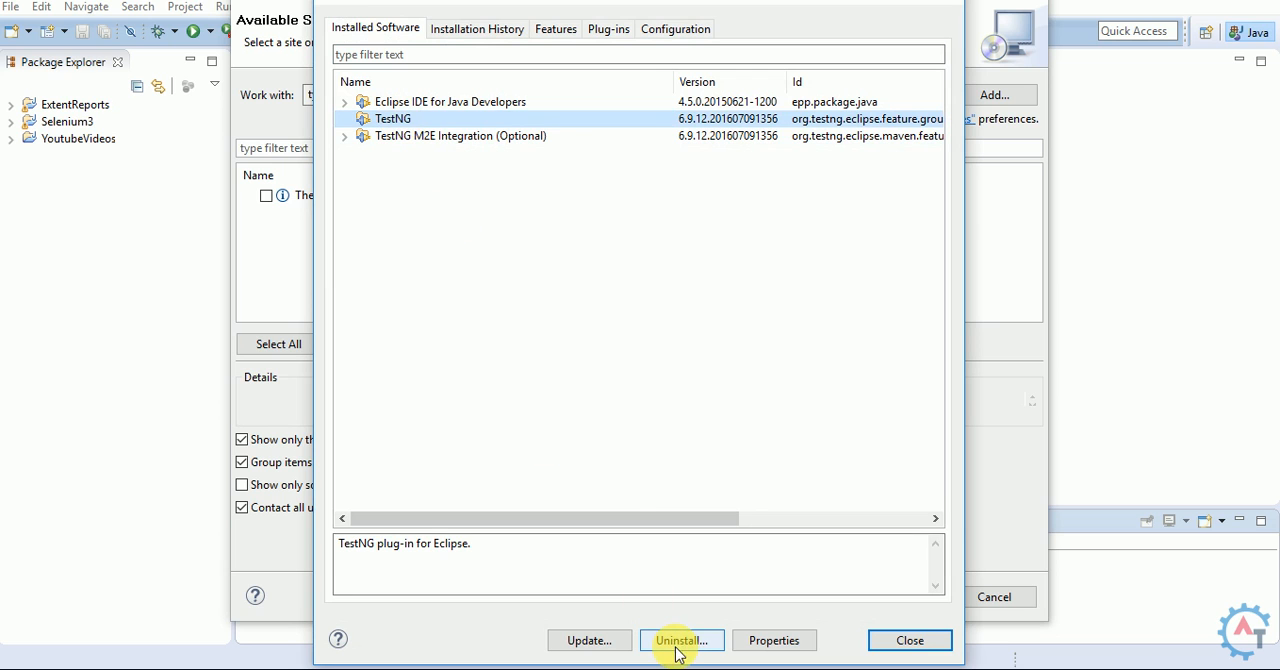
- Uninstall TestNG from Installed Software and confirm Yes to restart Eclipse
click(681, 640)
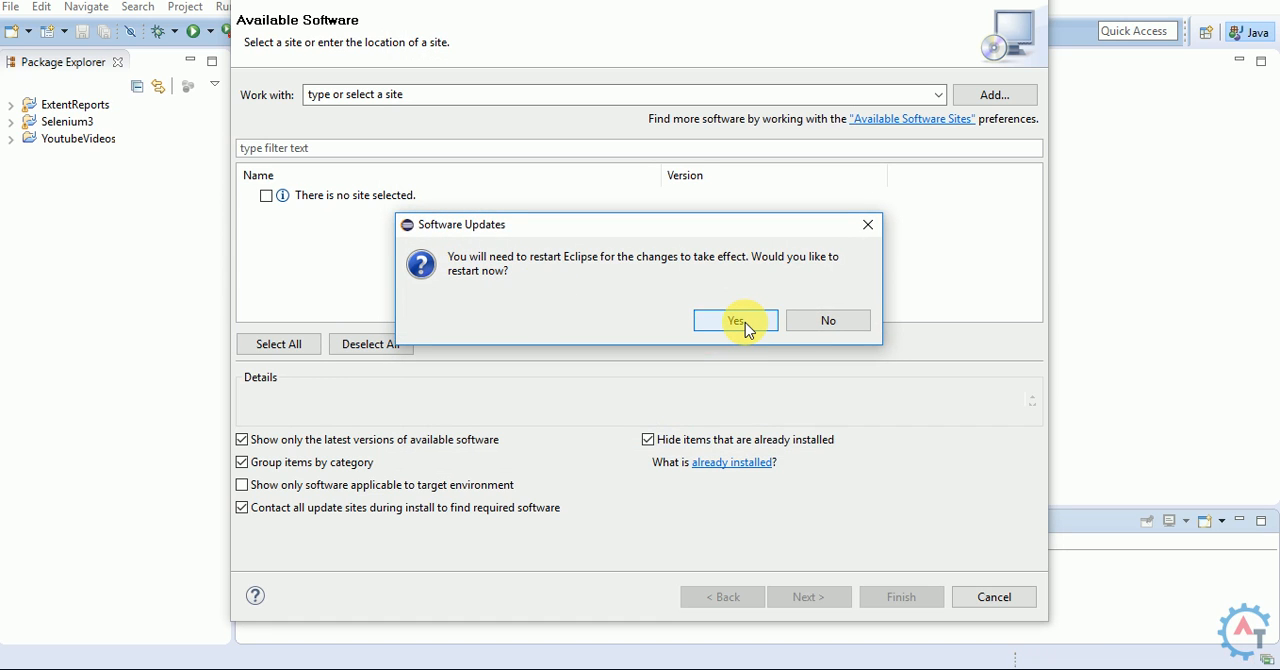
click(736, 320)
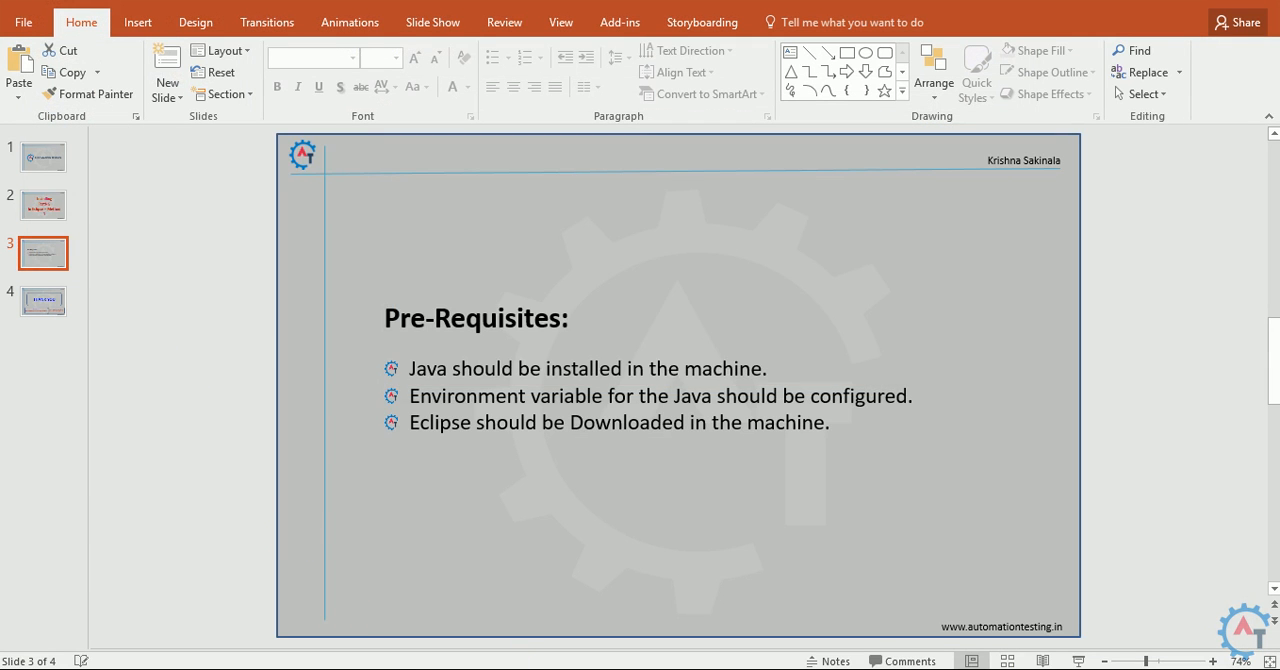
- Select the slide 4 thumbnail to show the deck's final slide
click(42, 301)
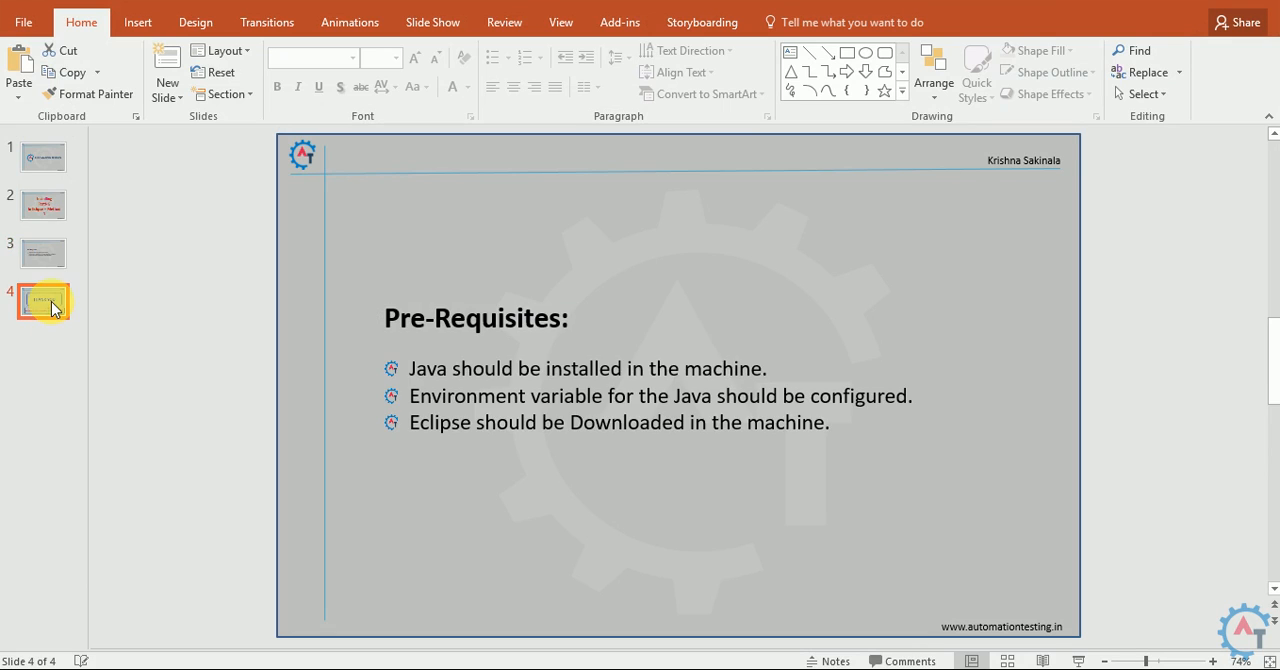